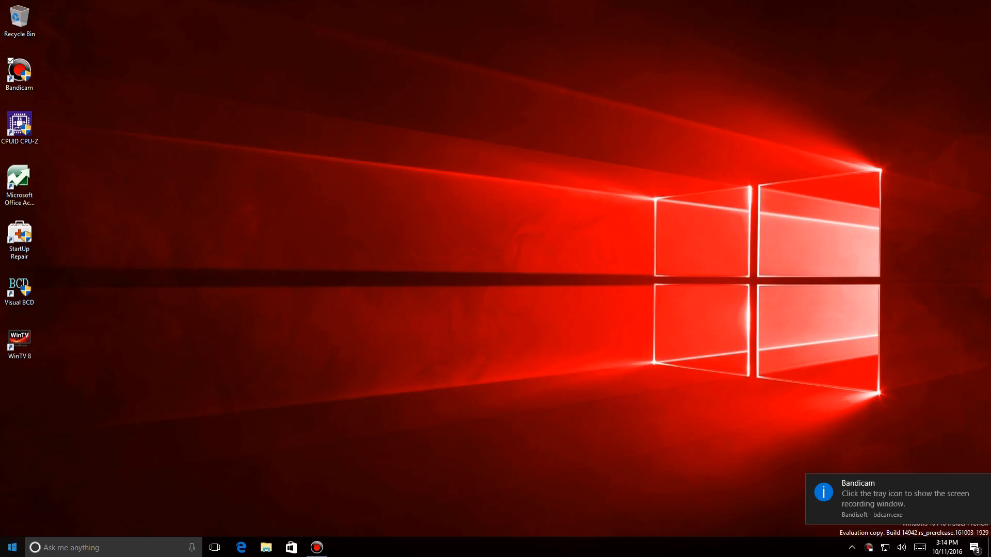
Open the Start menu from the taskbar to view the app list and tiles
click(9, 547)
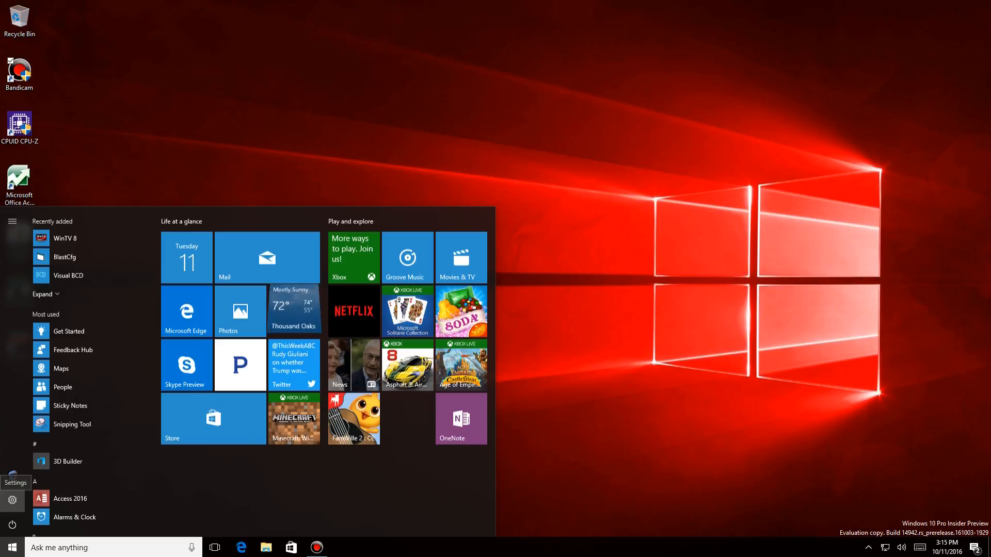
Open Windows Settings and go to the Personalization Background page
click(11, 500)
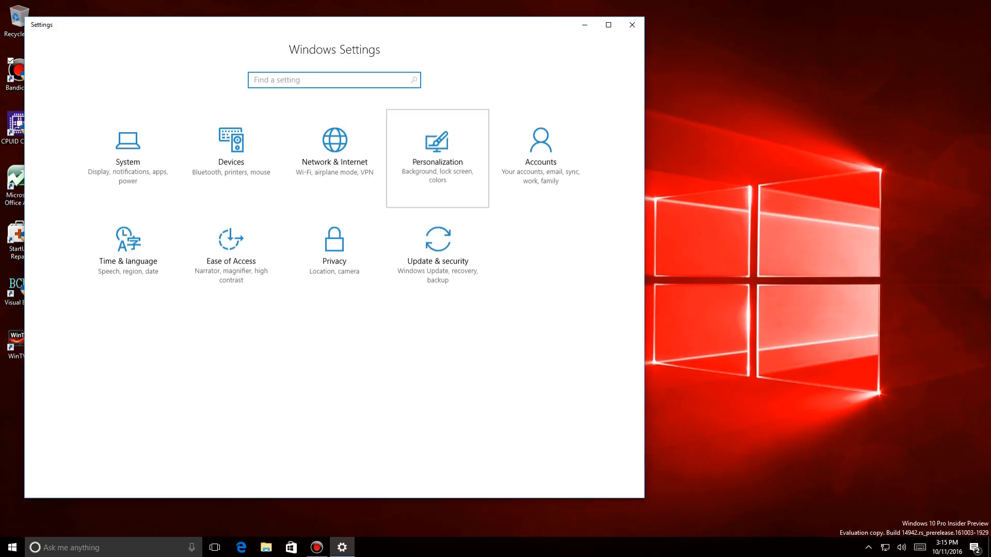
click(436, 158)
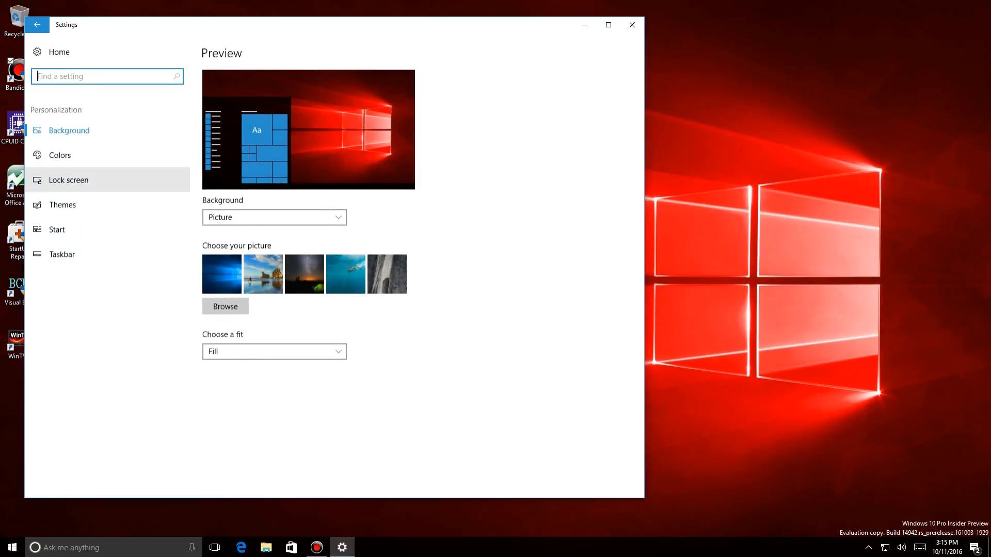
Turn on 'Hide app list in Start menu' on the Start page, then reopen Start to confirm only tiles show
click(57, 229)
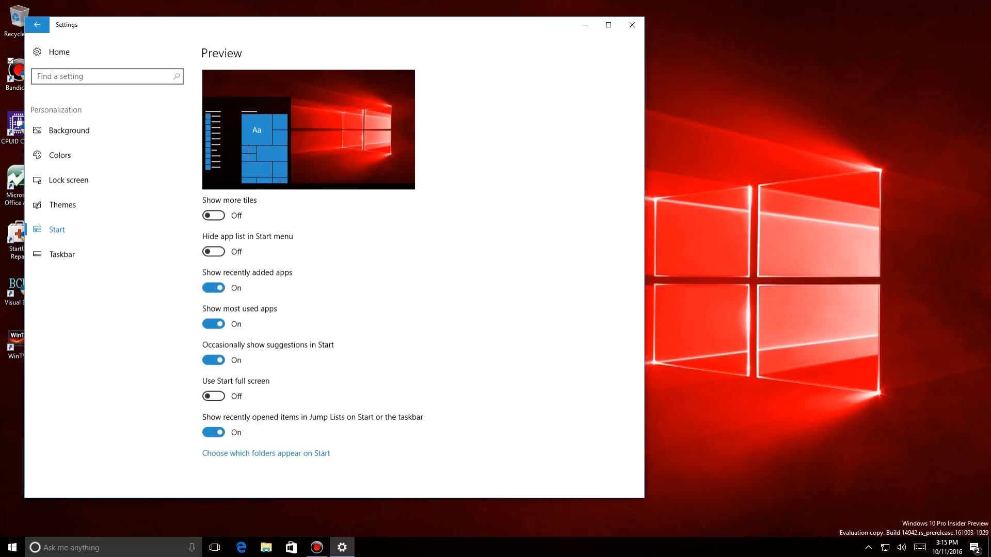
click(213, 251)
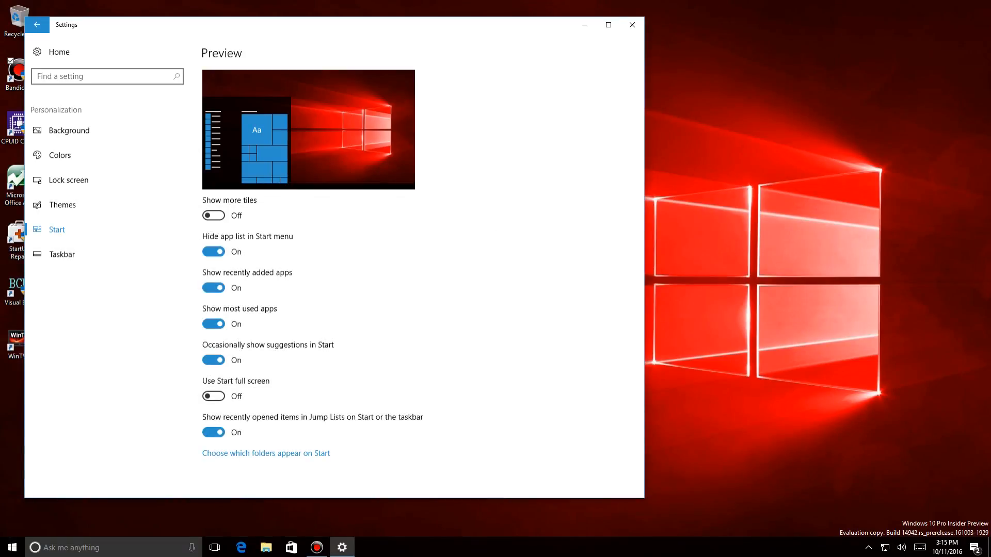
click(9, 547)
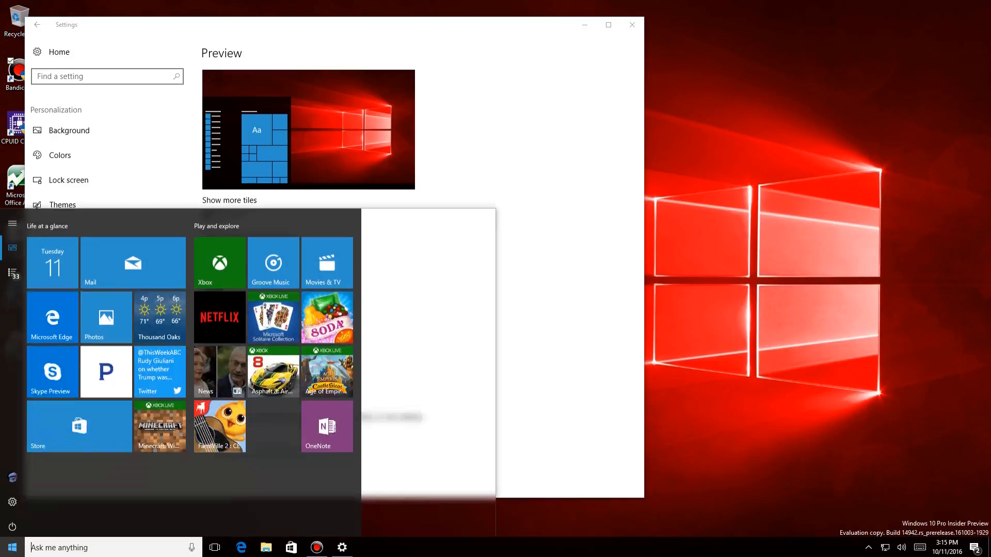